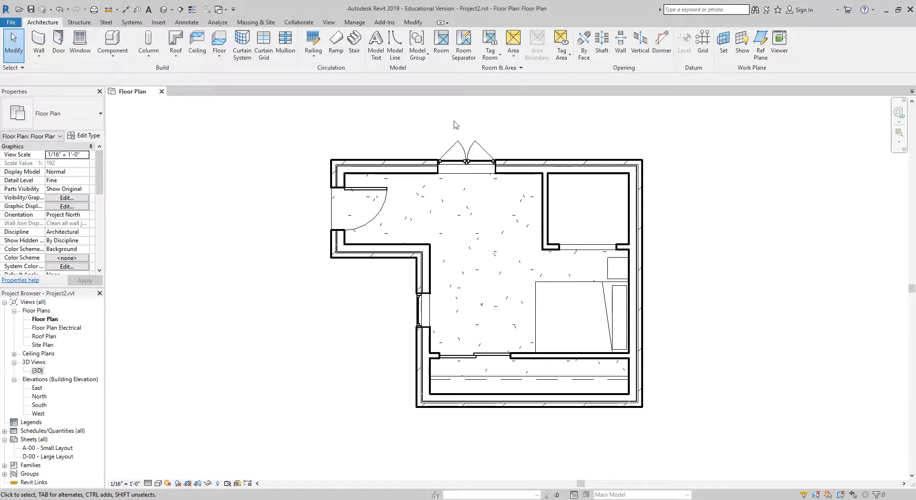
mouse_move(657, 353)
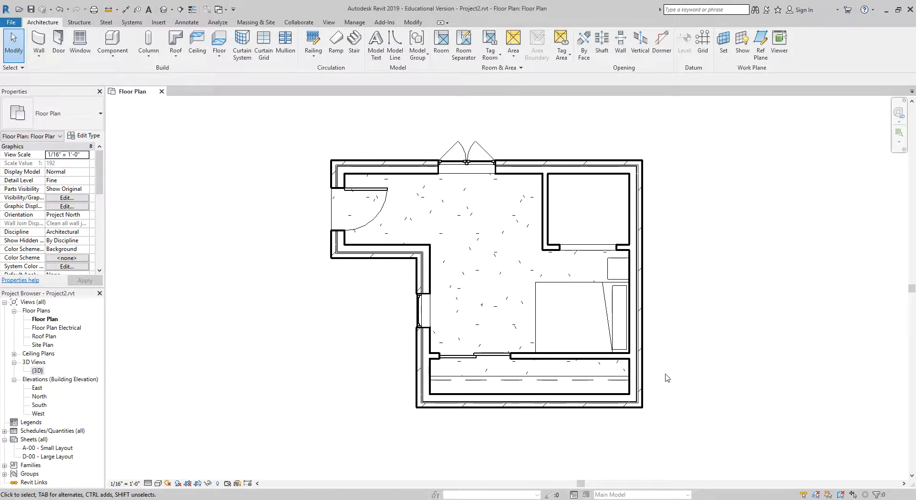
mouse_move(654, 178)
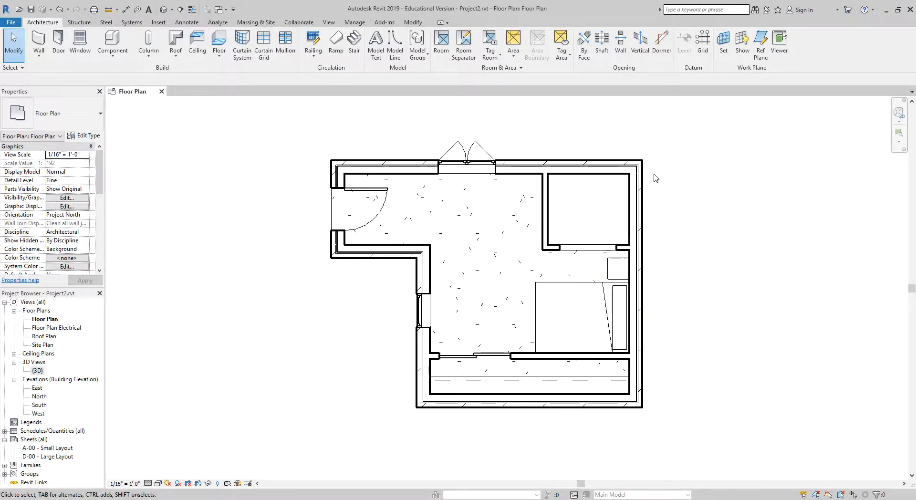
mouse_move(303, 233)
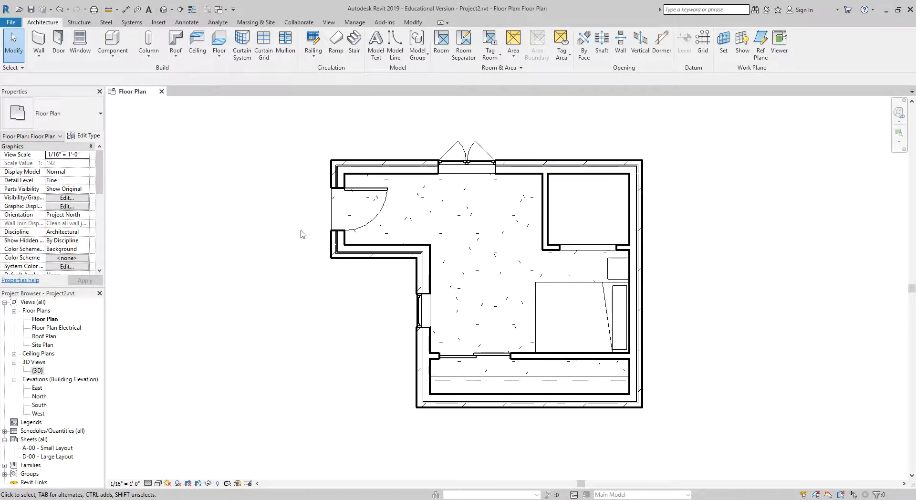
mouse_move(621, 423)
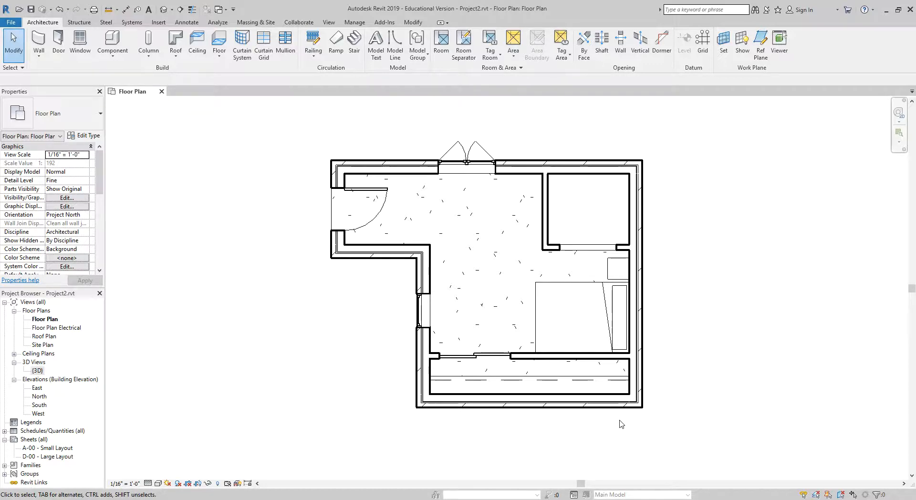
mouse_move(319, 412)
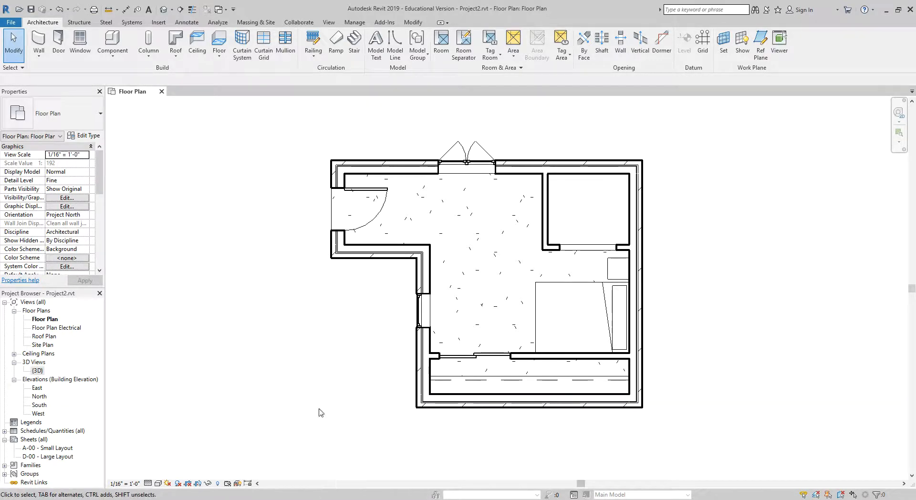
mouse_move(662, 353)
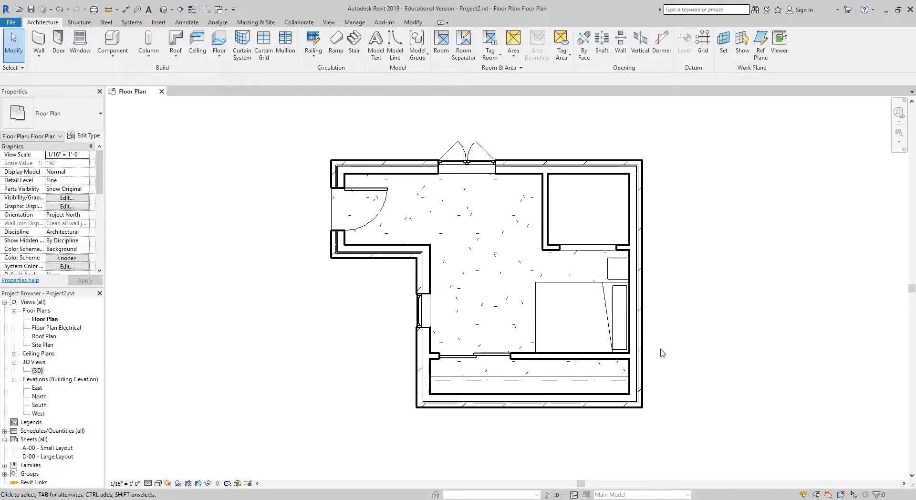
mouse_move(294, 150)
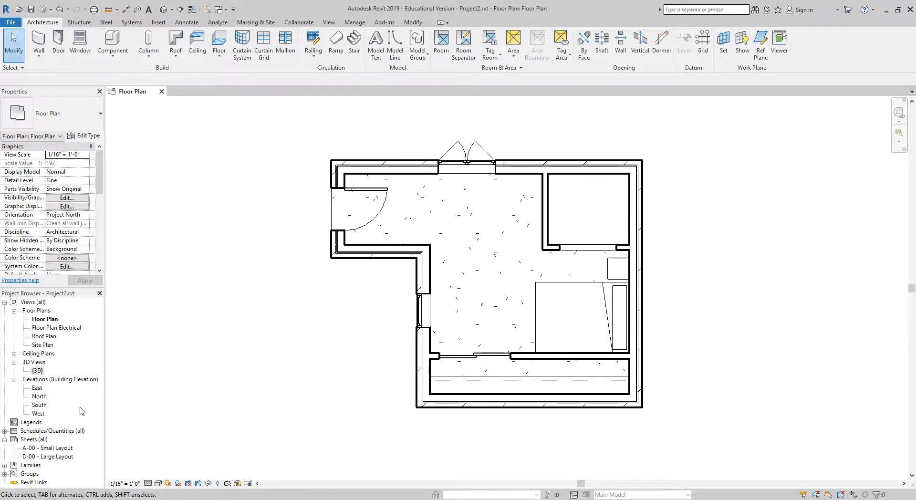
Create new sheet D-04 Unnamed with the Fox Ridge title block and select it in the Project Browser
left_click(32, 439)
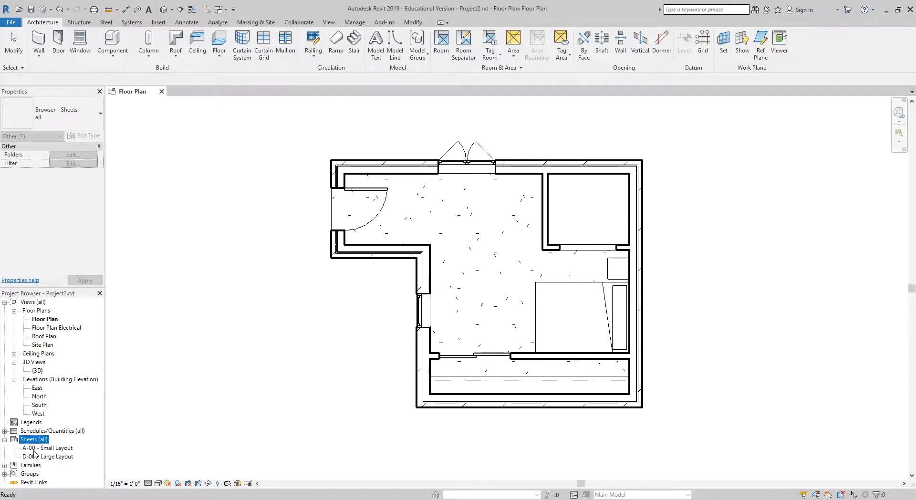
mouse_move(19, 461)
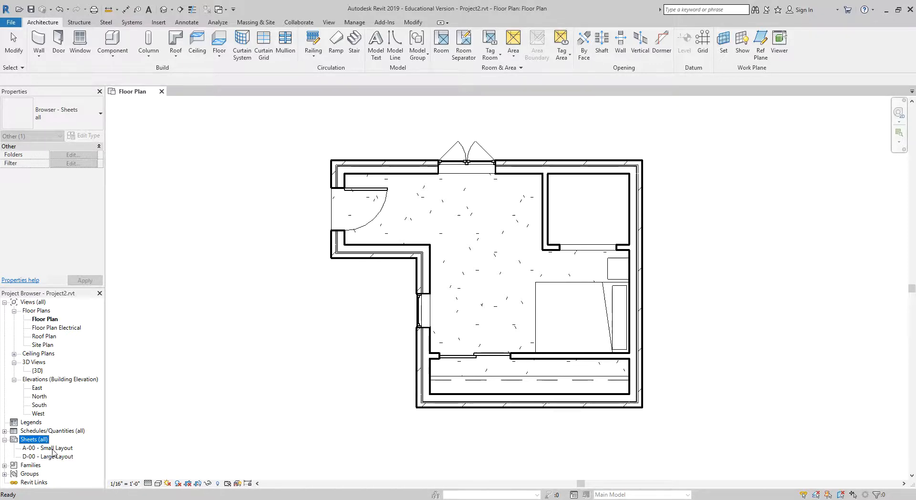
mouse_move(220, 378)
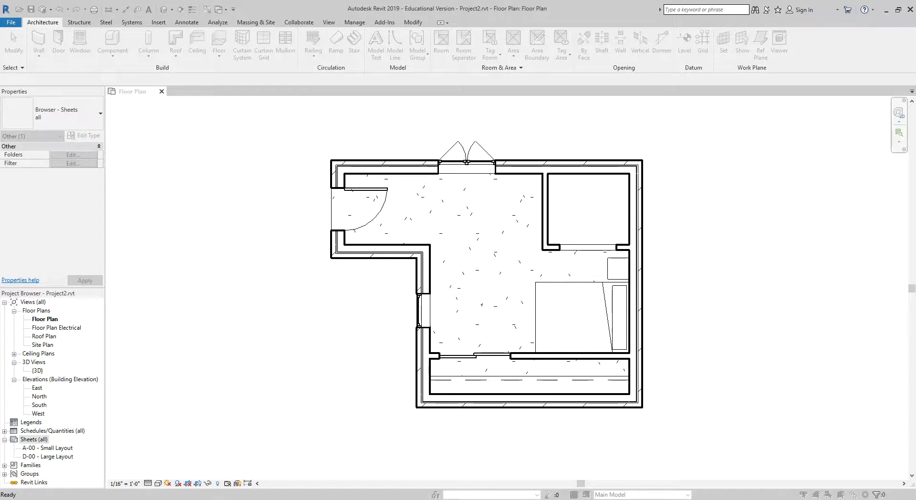
double_click(50, 465)
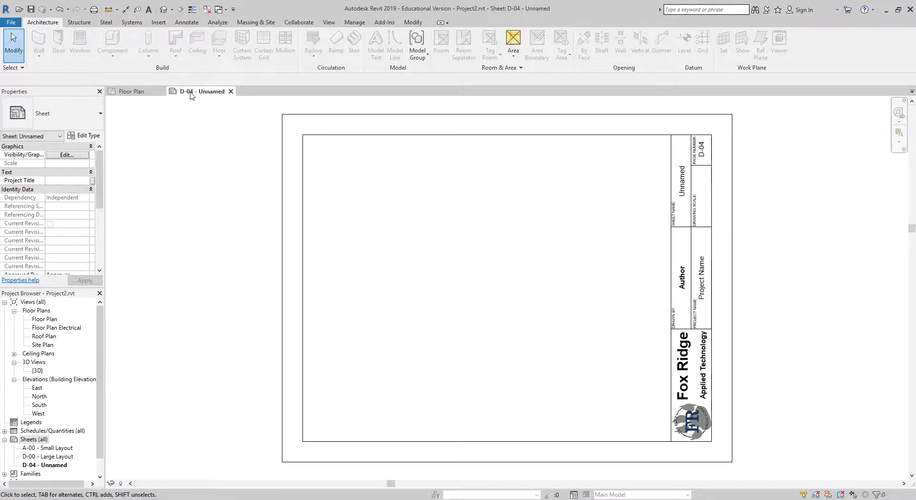
mouse_move(418, 156)
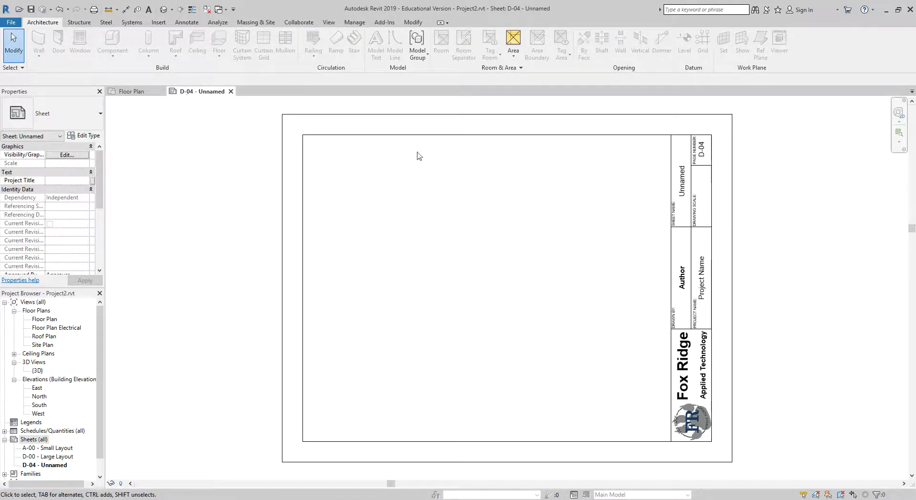
left_click(701, 158)
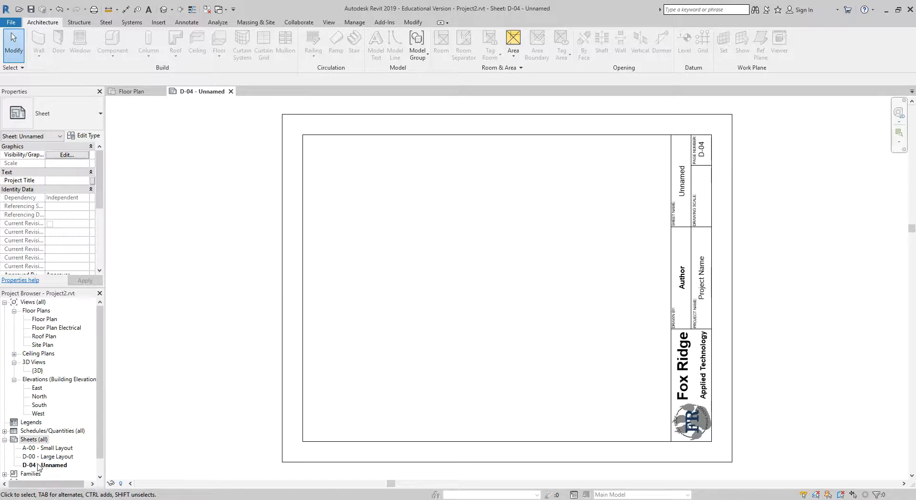
left_click(45, 464)
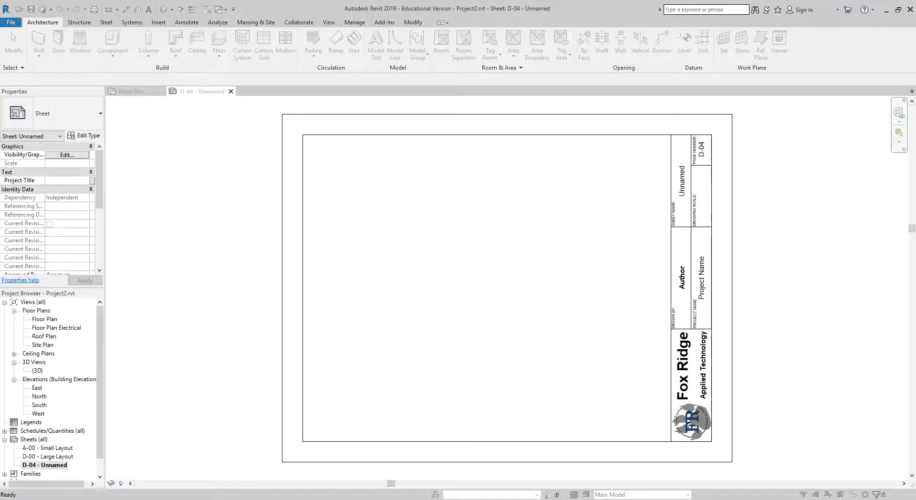
Renumber the sheet to A-01 and name it FLOORPLAN
double_click(48, 456)
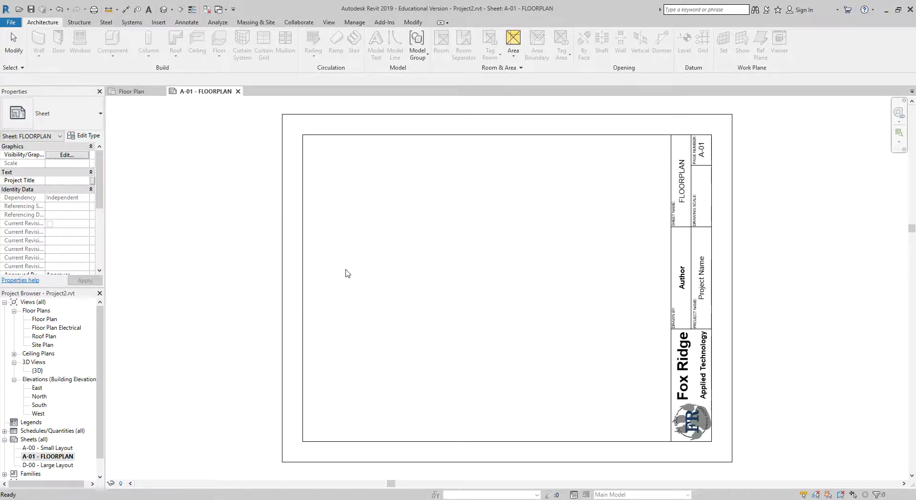
mouse_move(210, 419)
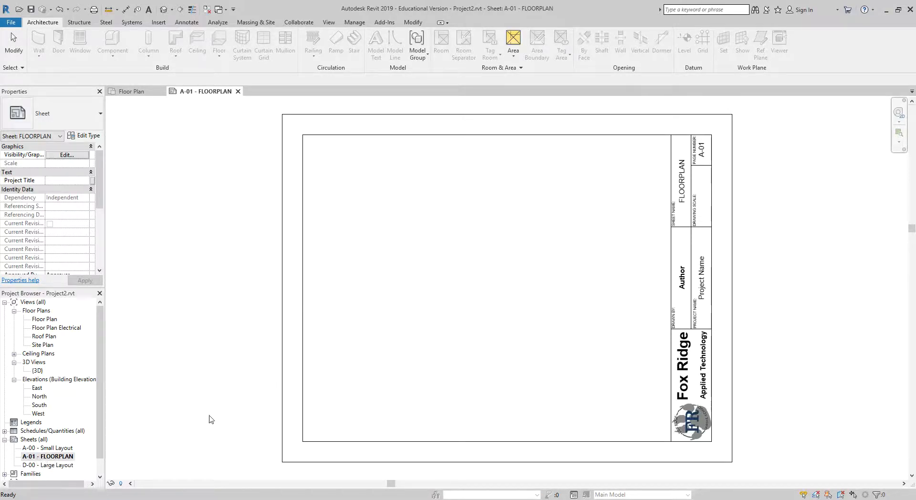
mouse_move(714, 152)
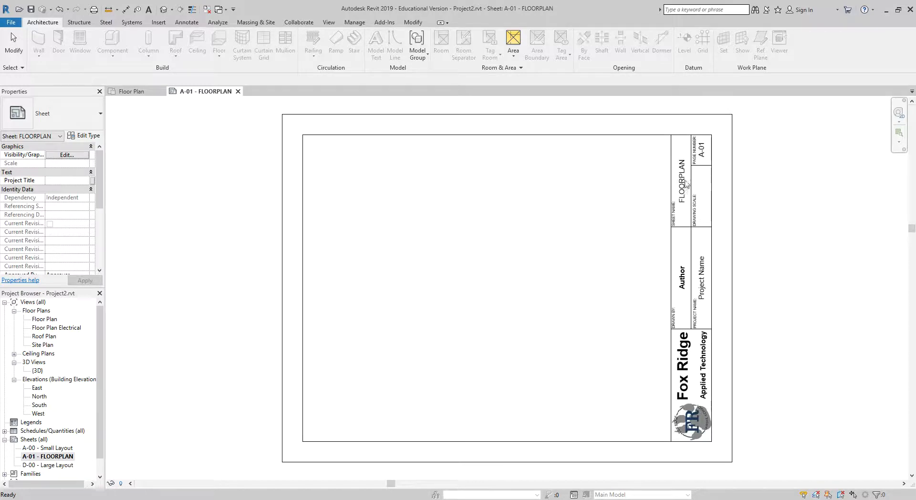
mouse_move(459, 177)
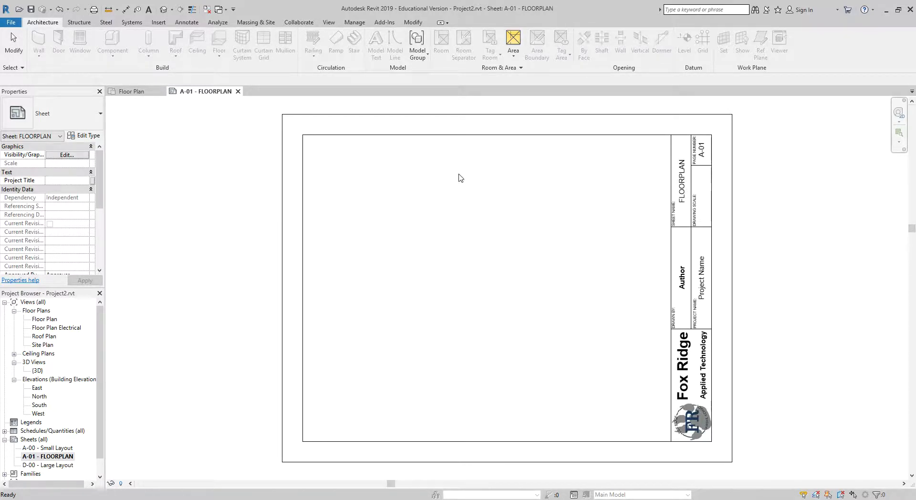
mouse_move(164, 358)
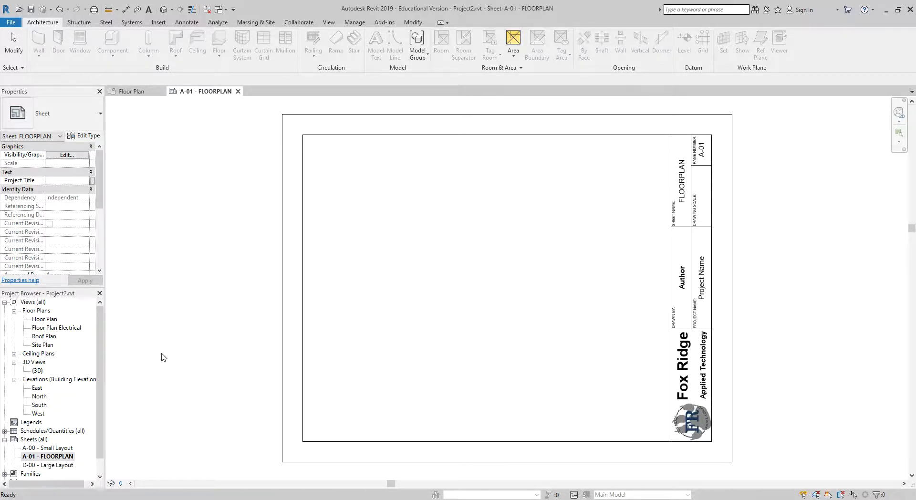
Place the Floor Plan view on sheet A-01 as a 1/16" = 1'-0" viewport and position it
left_click(44, 319)
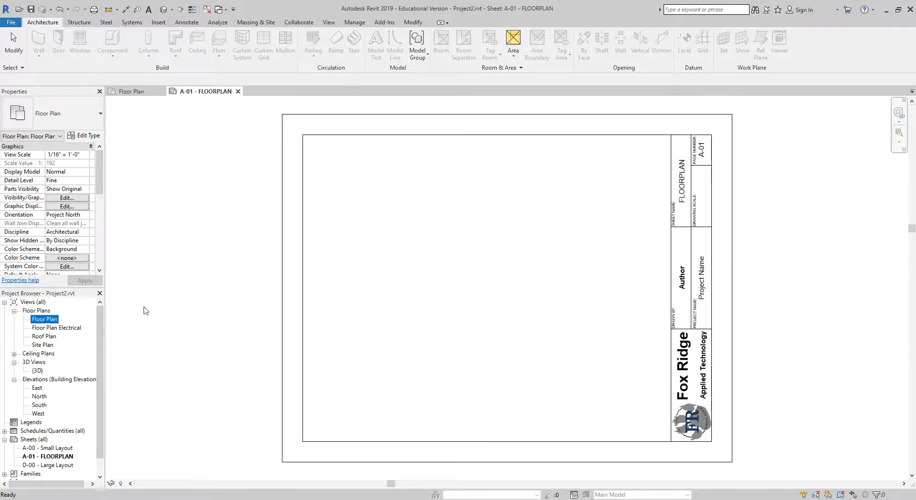
mouse_move(193, 327)
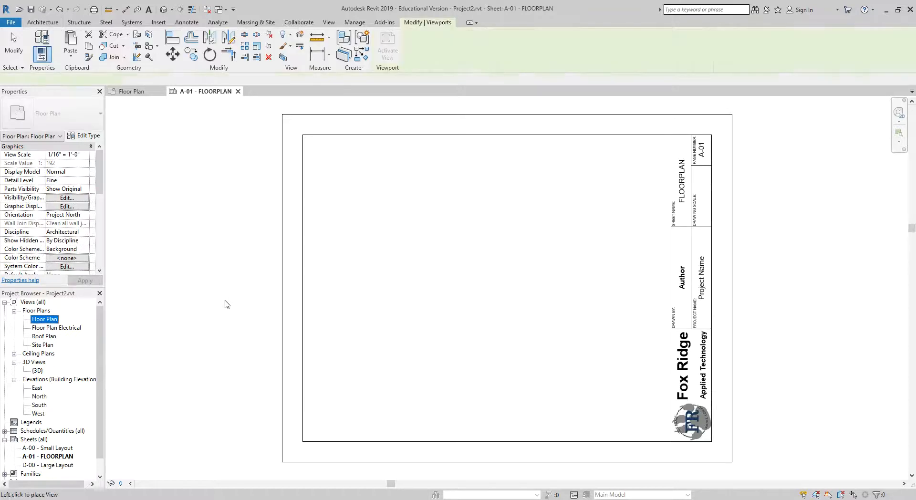
left_click(476, 325)
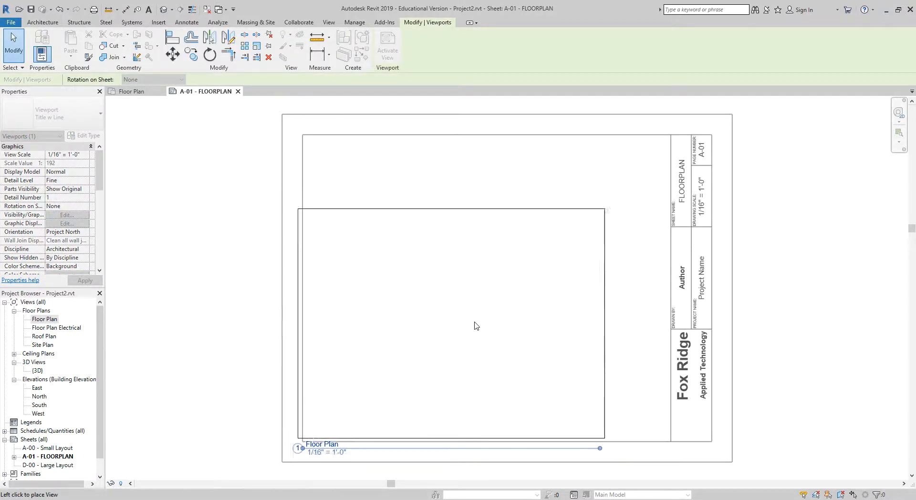
left_click_drag(452, 325, 506, 289)
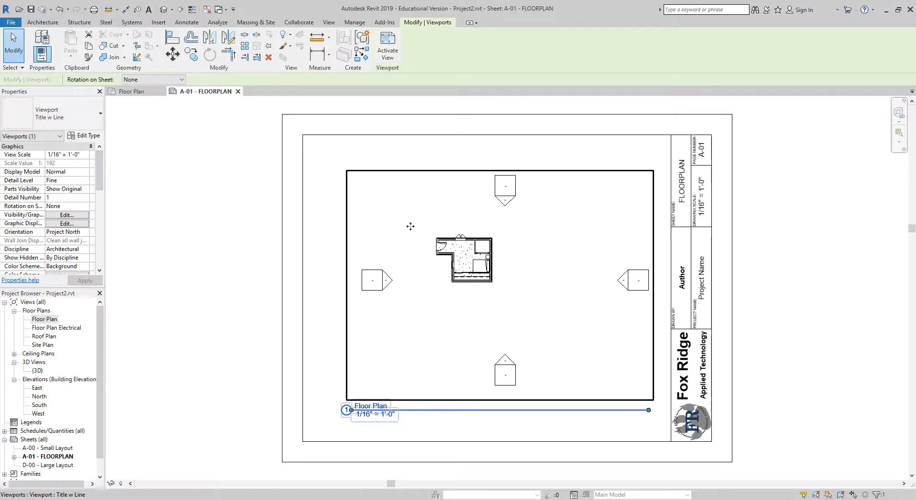
mouse_move(583, 332)
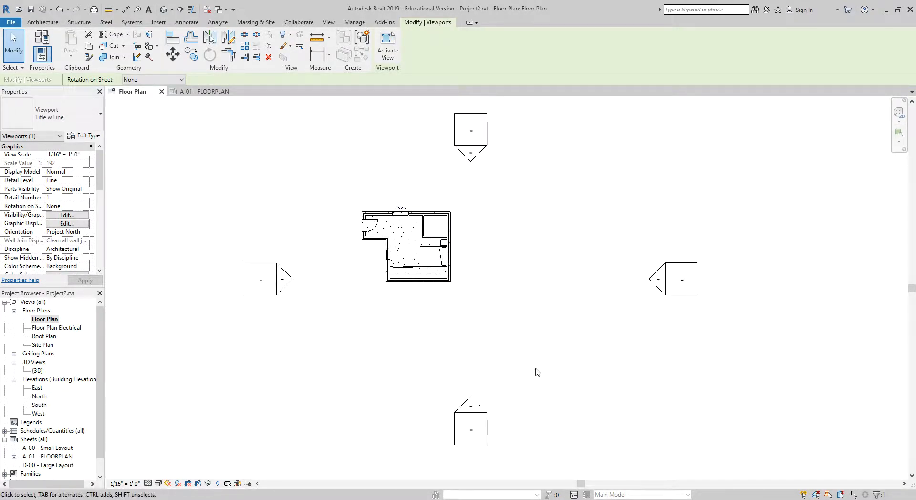
mouse_move(553, 358)
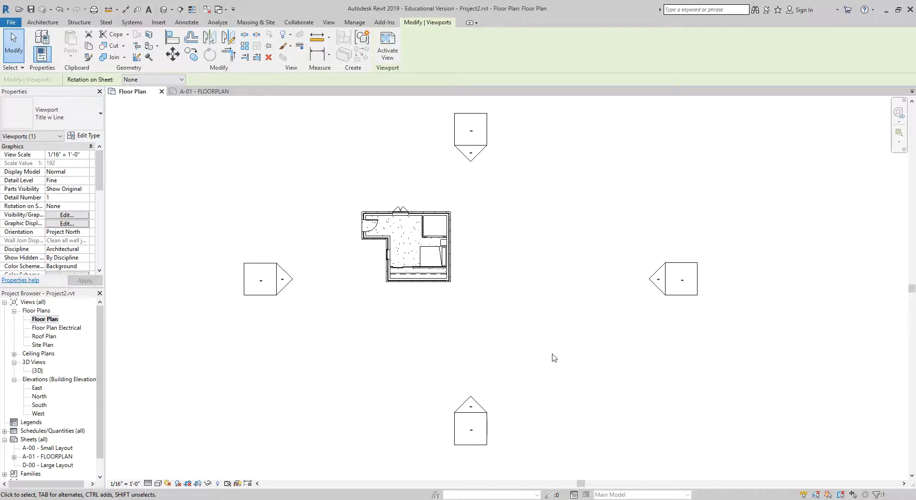
mouse_move(342, 200)
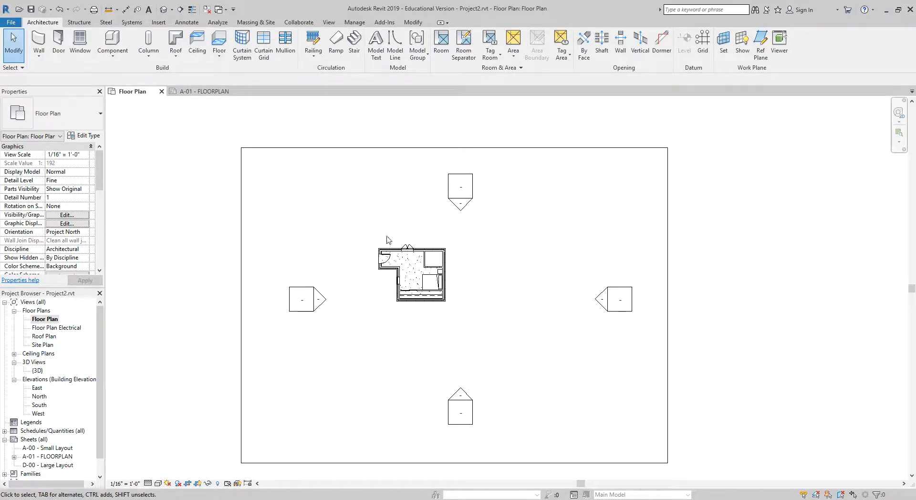
Tighten the Floor Plan crop region around the building, leaving elevation markers outside
left_click(204, 90)
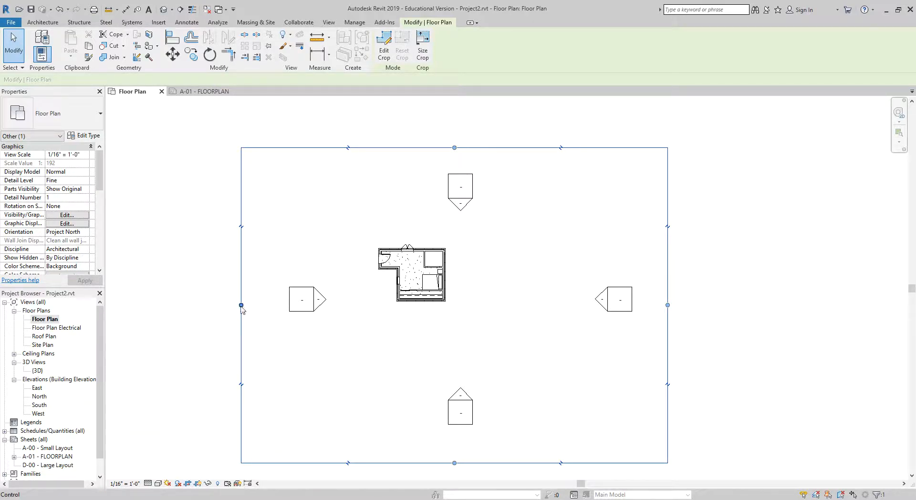
left_click_drag(240, 304, 321, 302)
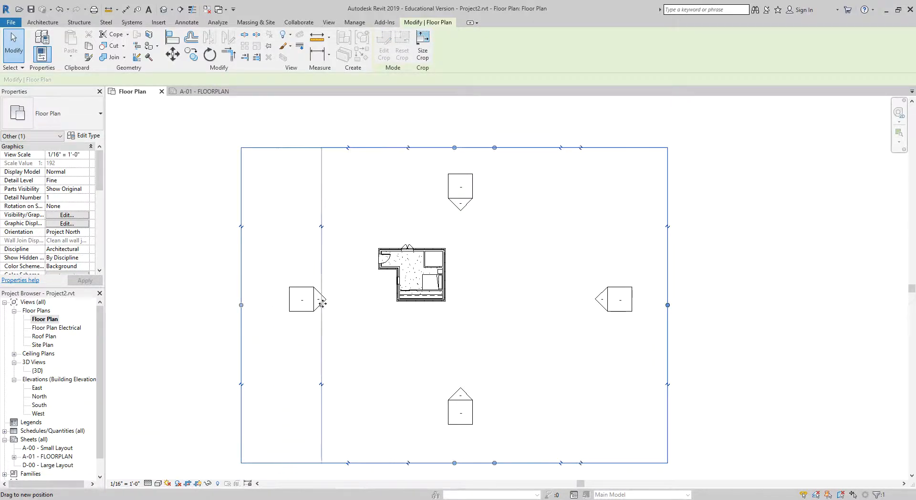
left_click_drag(321, 304, 366, 303)
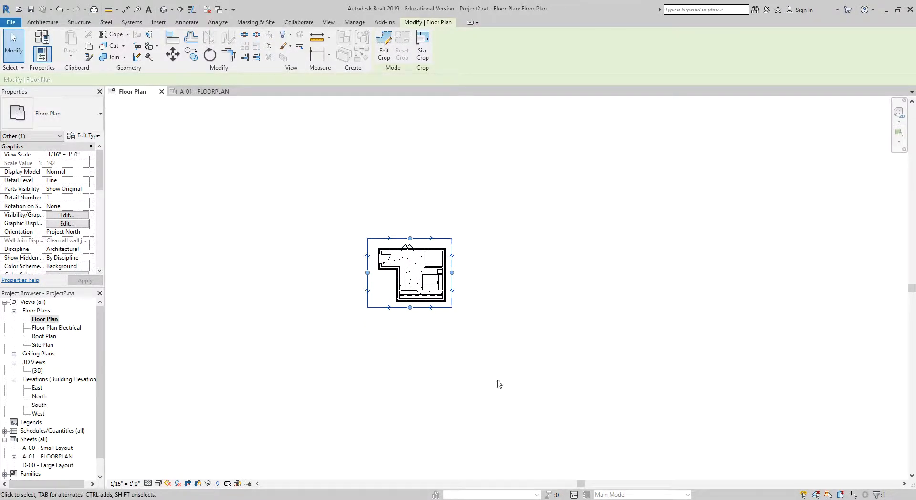
mouse_move(496, 319)
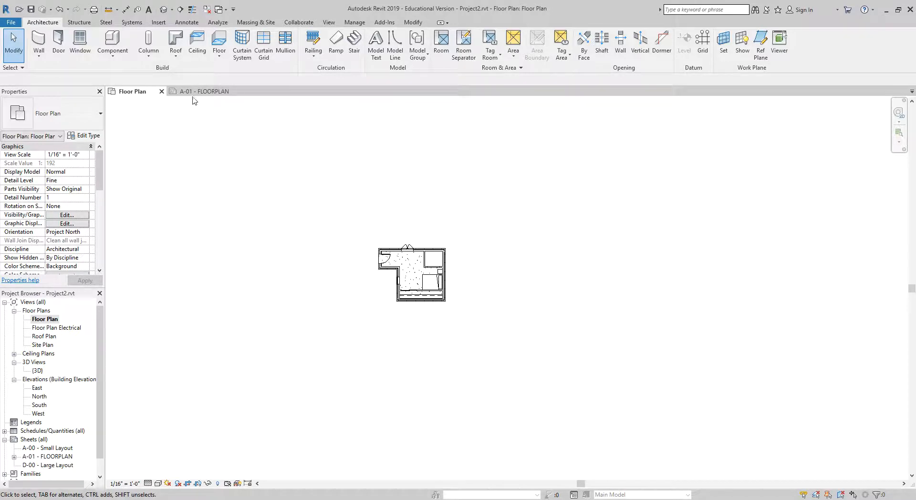
On sheet A-01, set the floor plan viewport type to Viewport: No Title
left_click(204, 91)
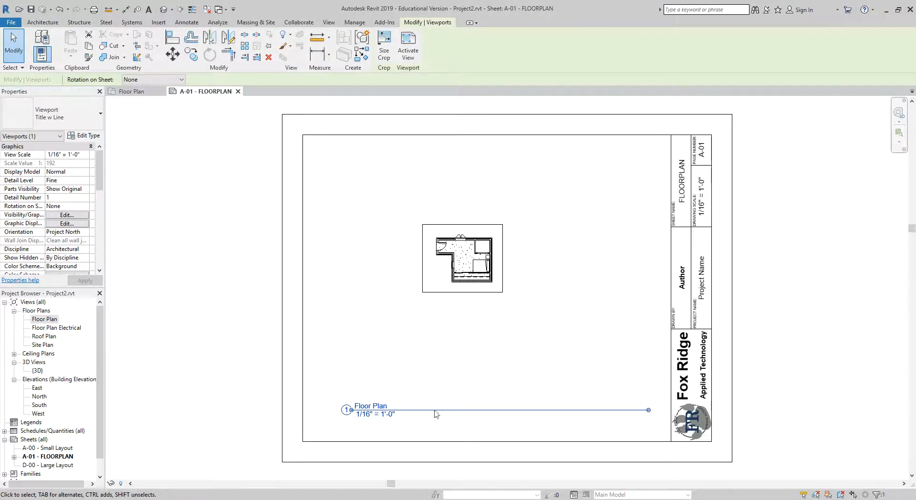
left_click(370, 405)
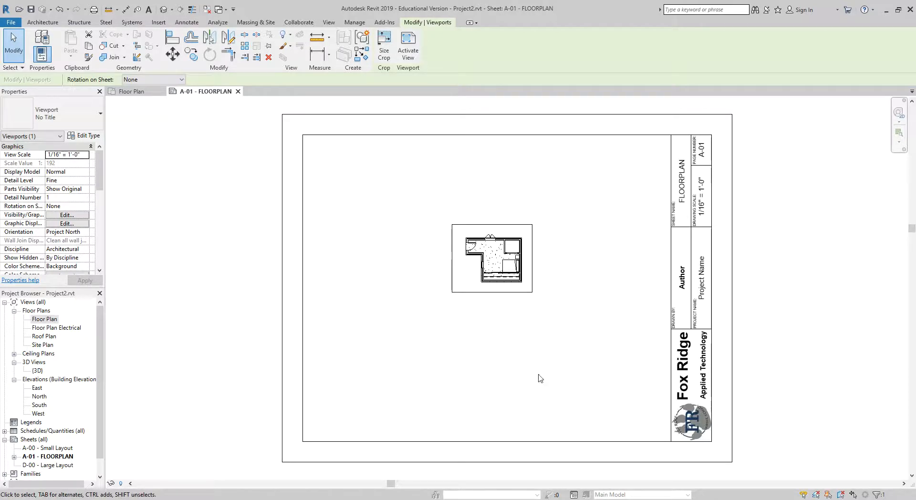
mouse_move(319, 298)
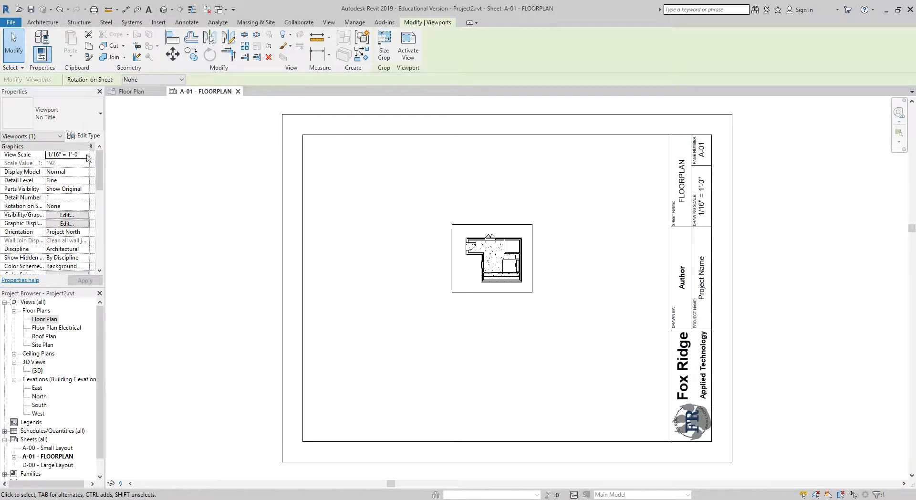
Set the viewport scale to 1/8" then 1/4" = 1'-0" and move the plan inside the sheet border
left_click(64, 154)
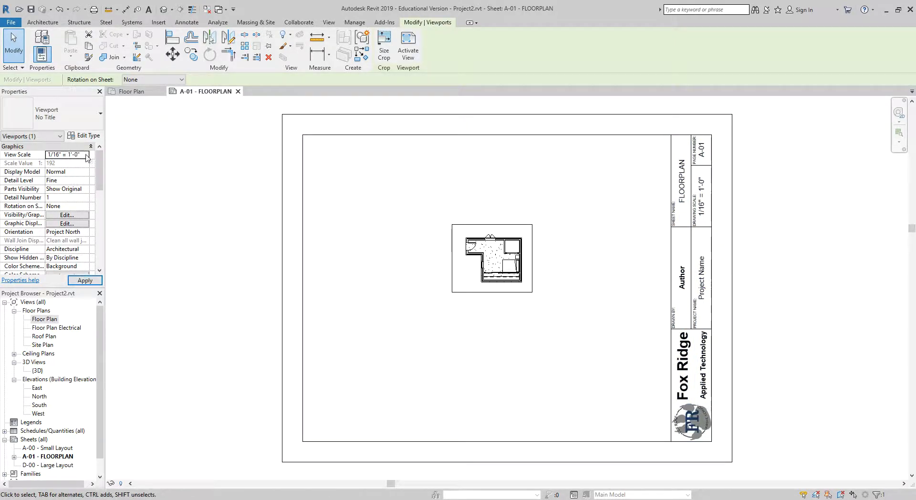
left_click(64, 155)
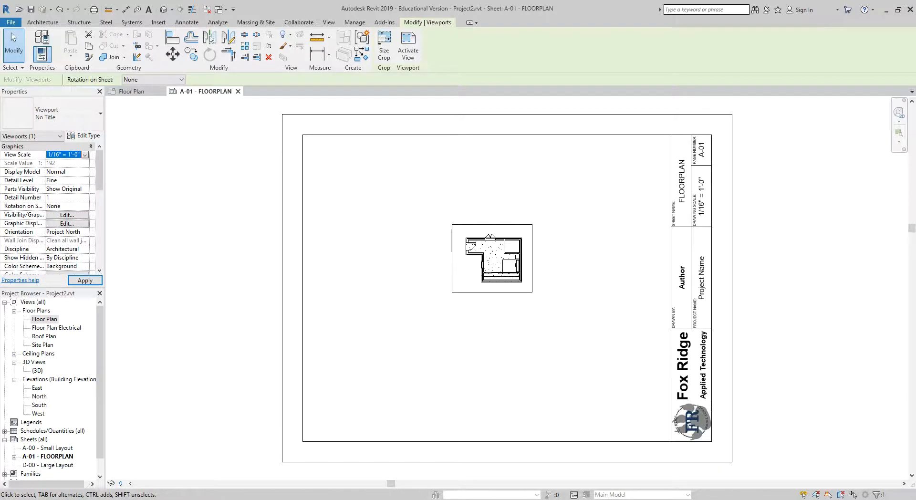
left_click(85, 154)
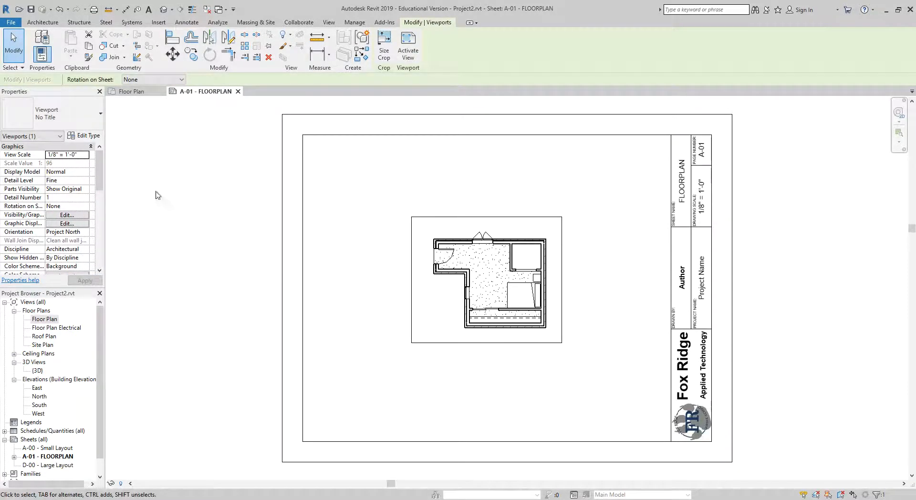
left_click(84, 155)
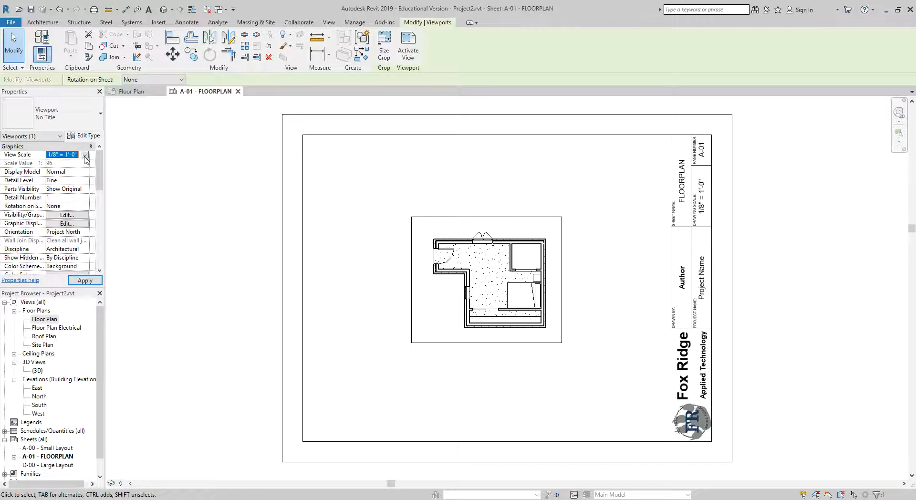
left_click(85, 155)
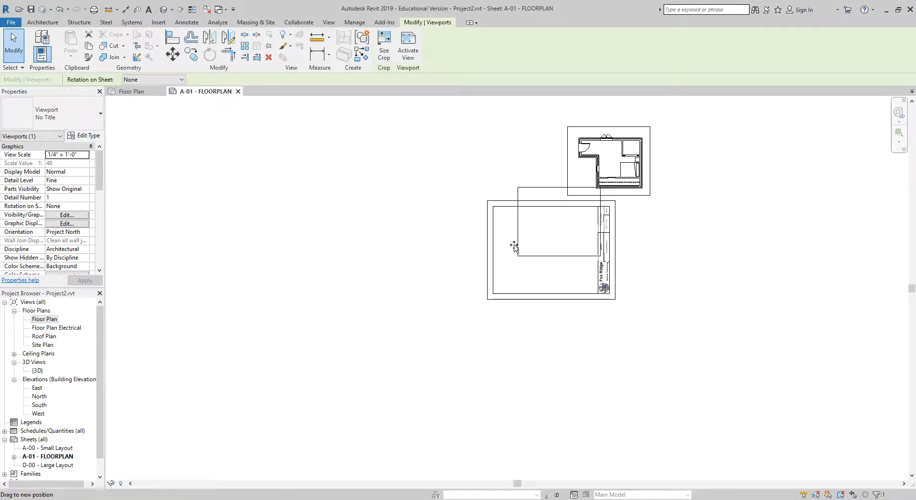
left_click_drag(513, 244, 561, 278)
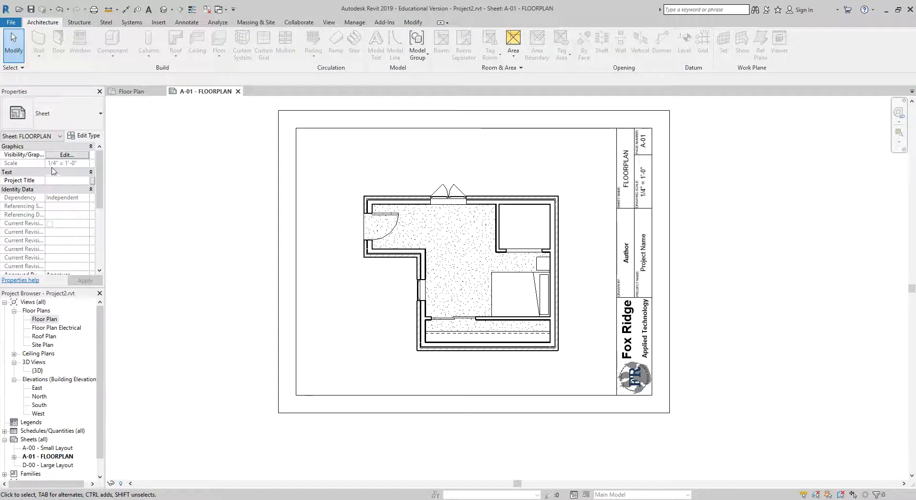
mouse_move(82, 166)
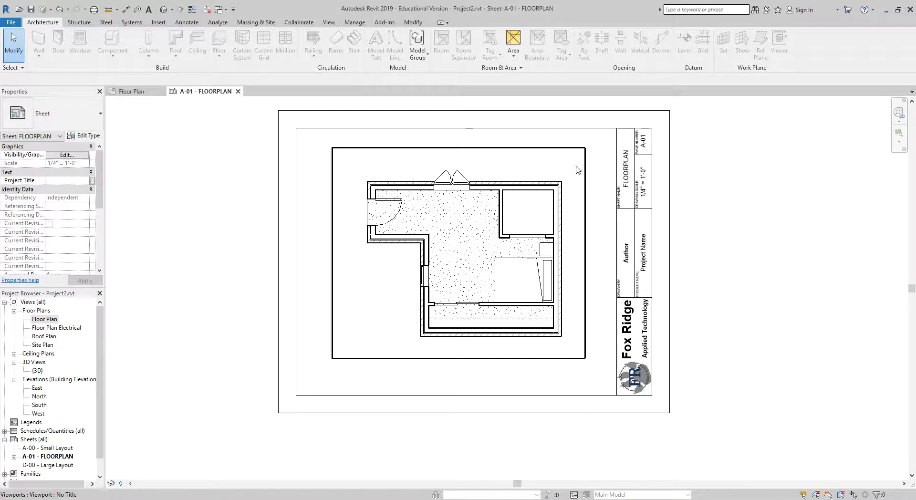
left_click(426, 133)
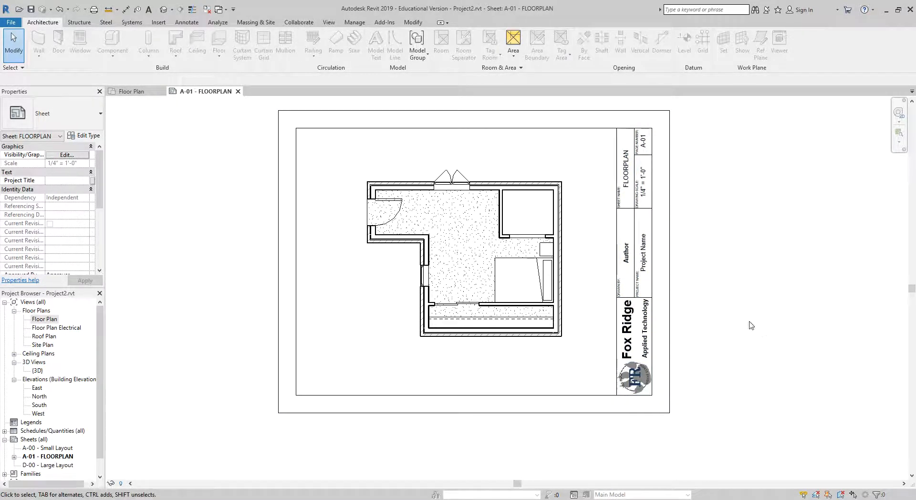
left_click(636, 256)
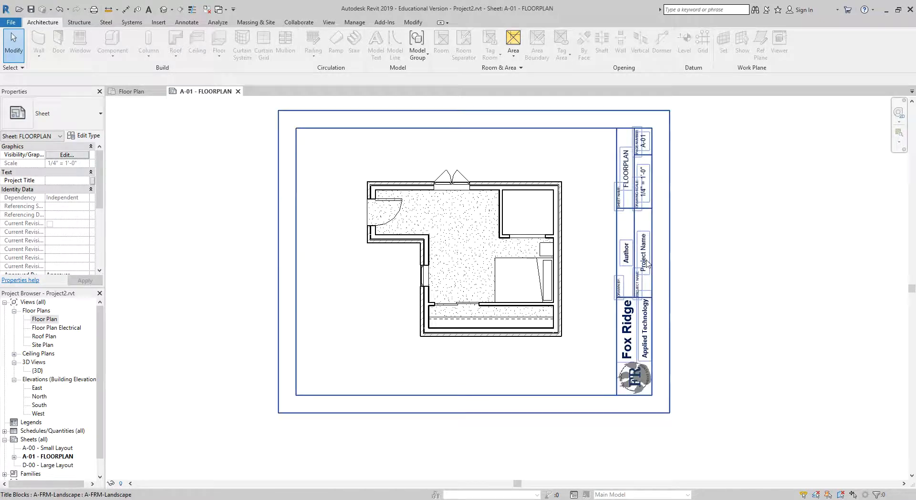
left_click(333, 340)
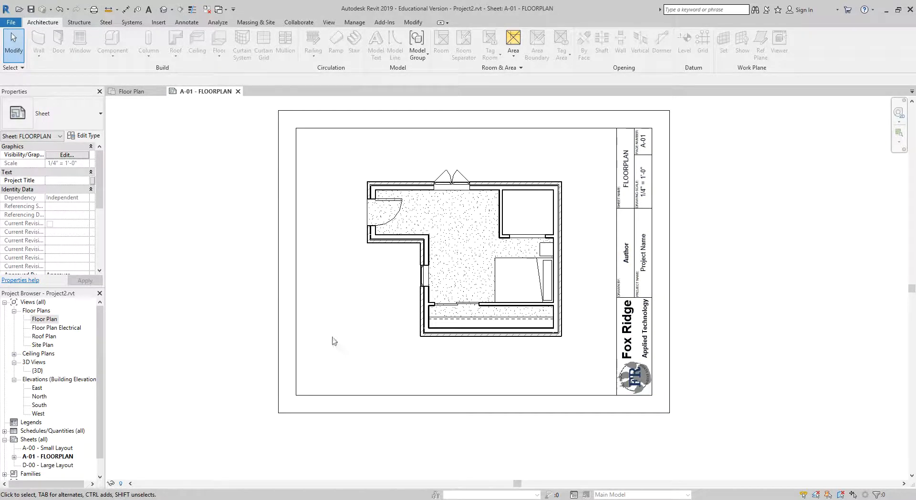
left_click(629, 257)
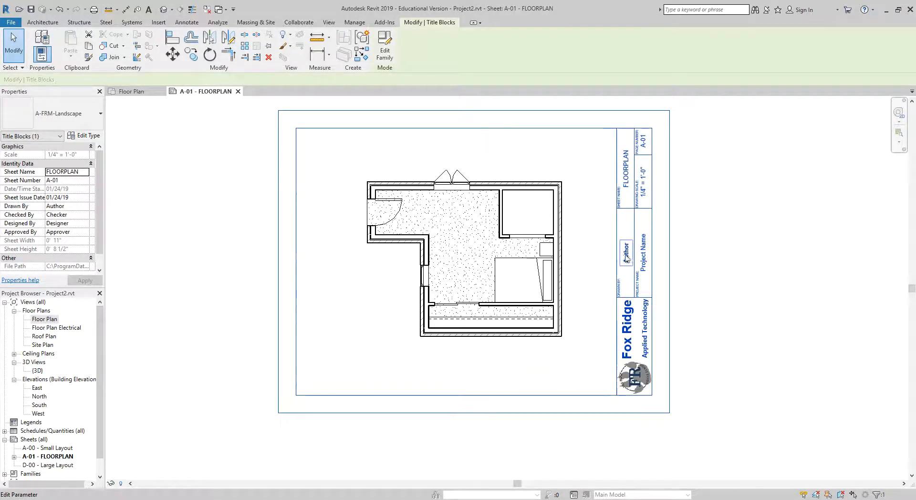
Fill the title block Author field with MR KENNA and begin editing Project Name
double_click(625, 253)
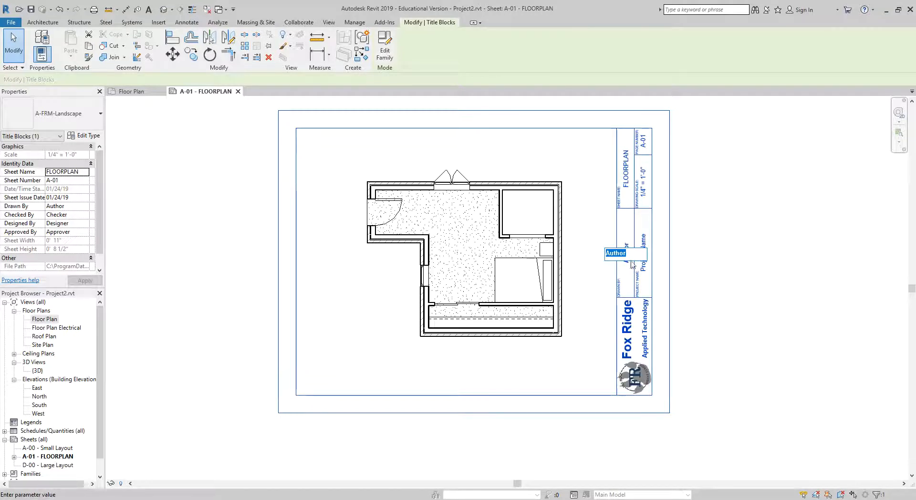
mouse_move(746, 264)
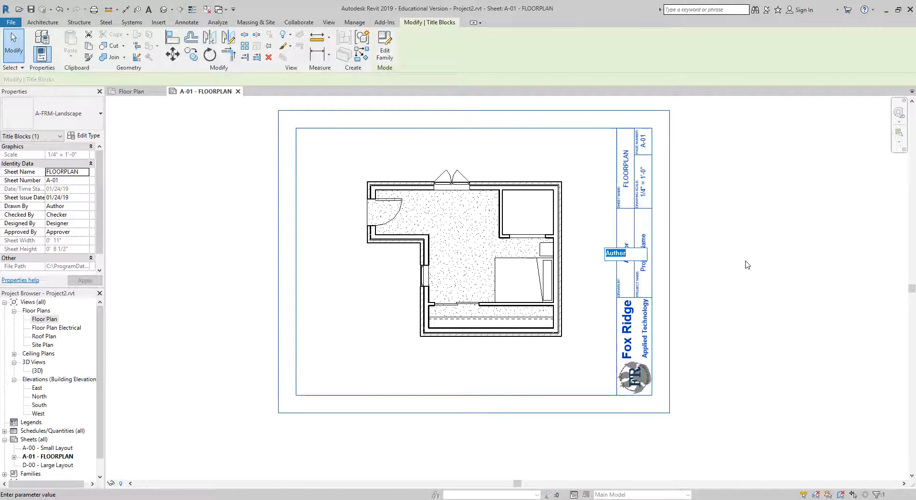
type("MR")
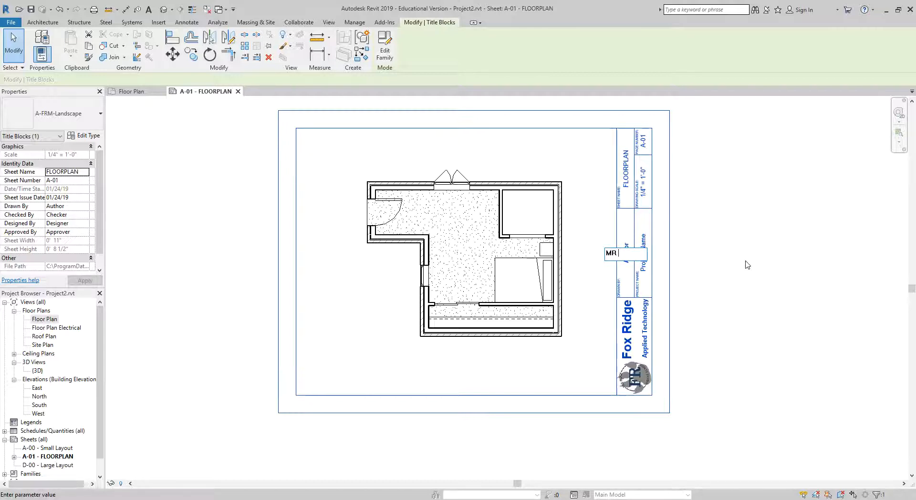
type("KENNA")
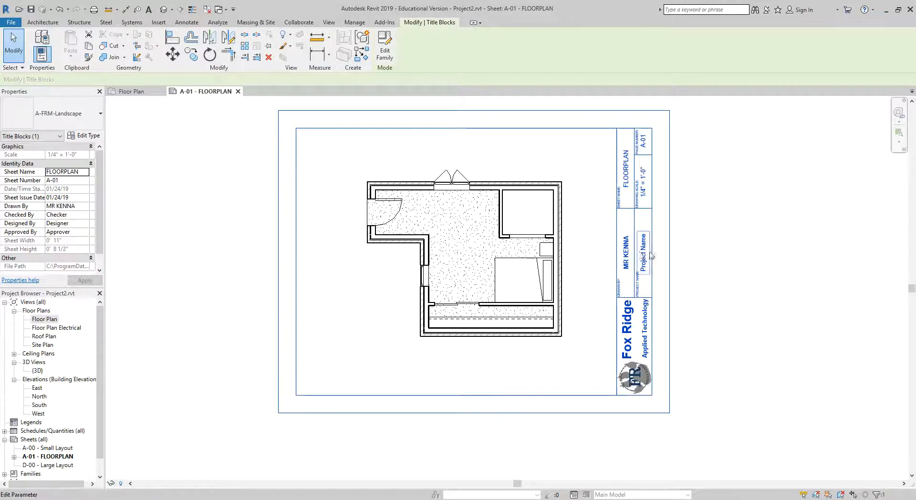
double_click(642, 253)
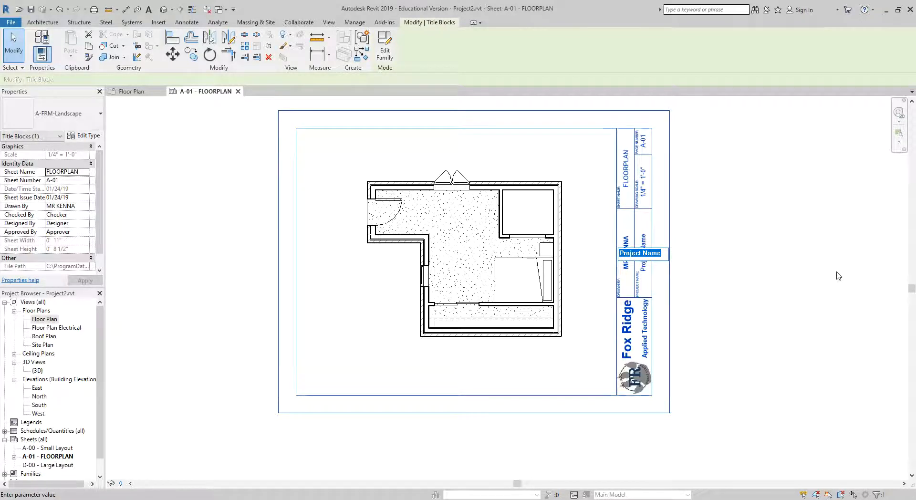
Enter DEMO PROJECT as the title block project name and deselect
type("DEMO PROJECT")
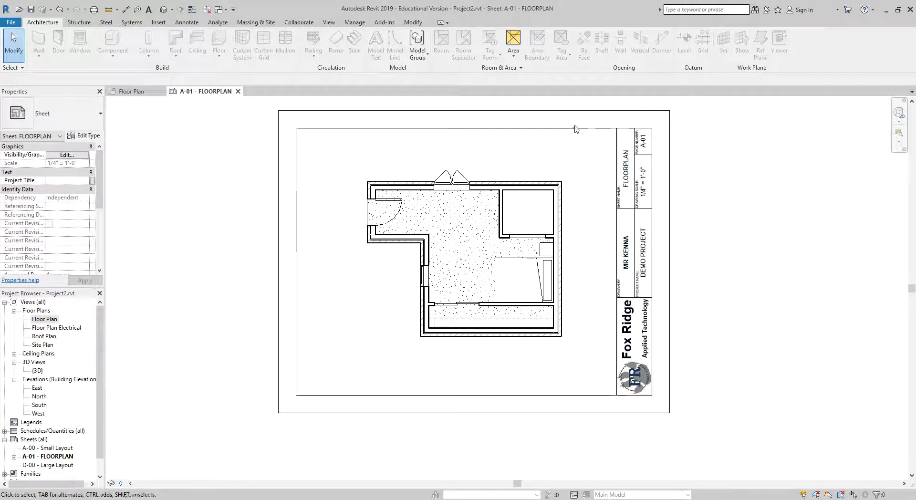
mouse_move(732, 192)
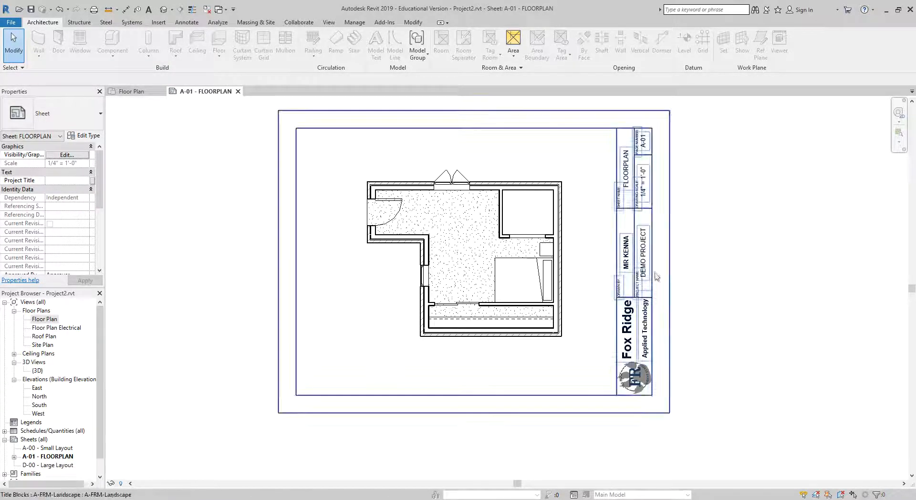
left_click(822, 256)
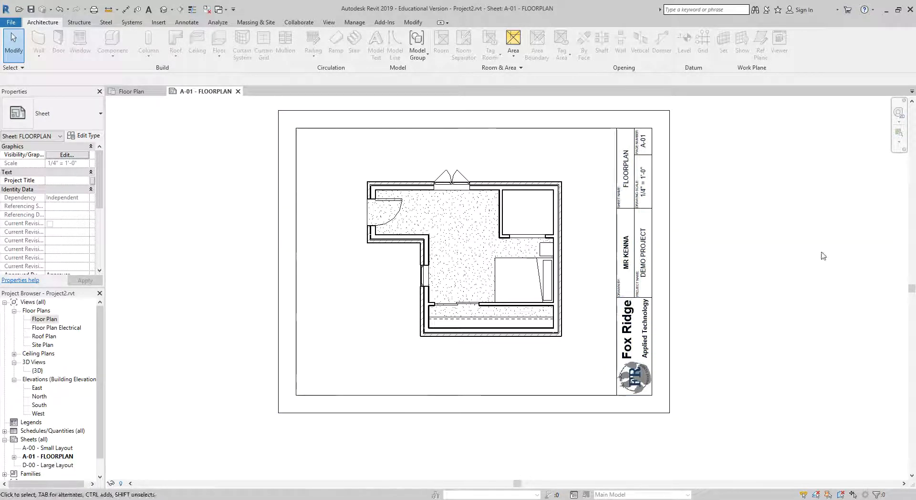